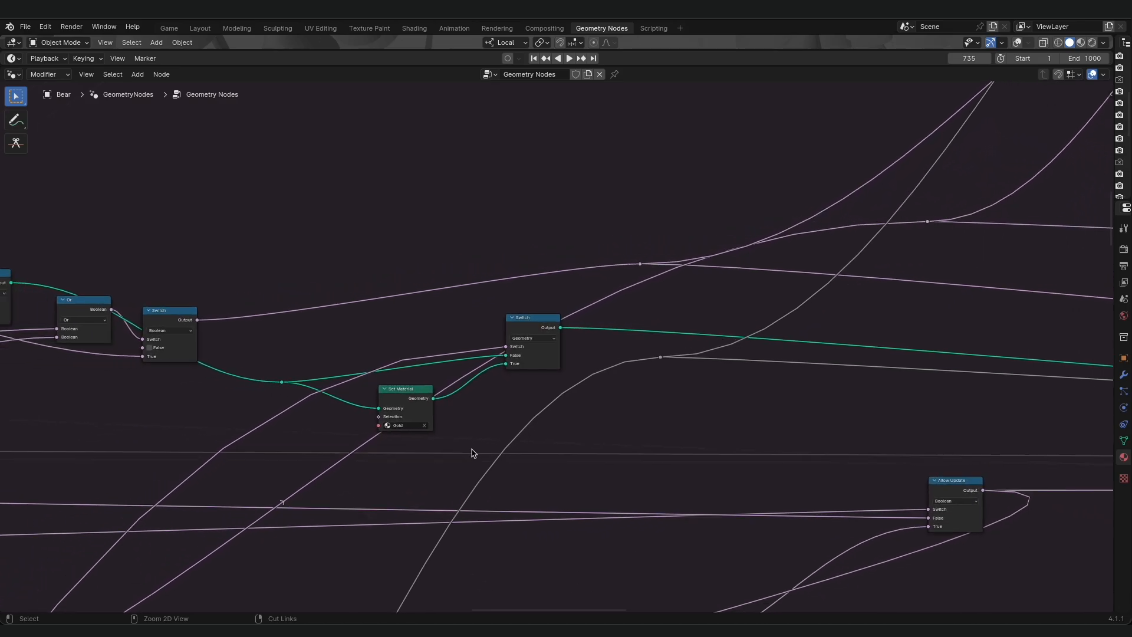
- Scroll to the Switches and Logic slide showing a single Boolean Switch node
scroll("down", 3)
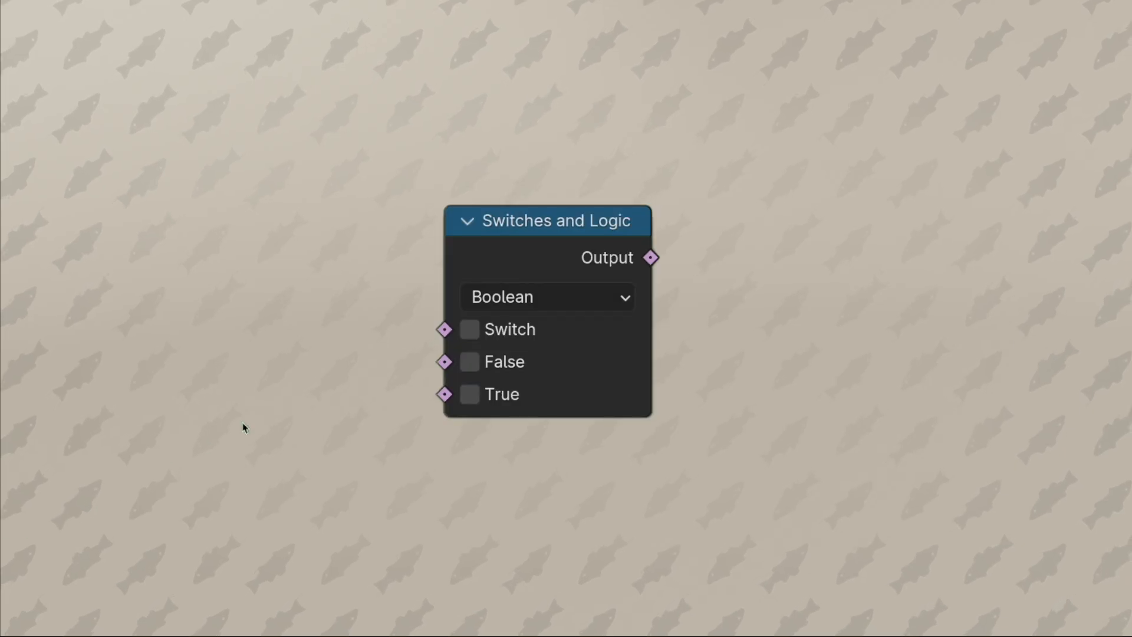
- Wire Random Value into True and the simulation input into False on a Float Switch
left_click(470, 329)
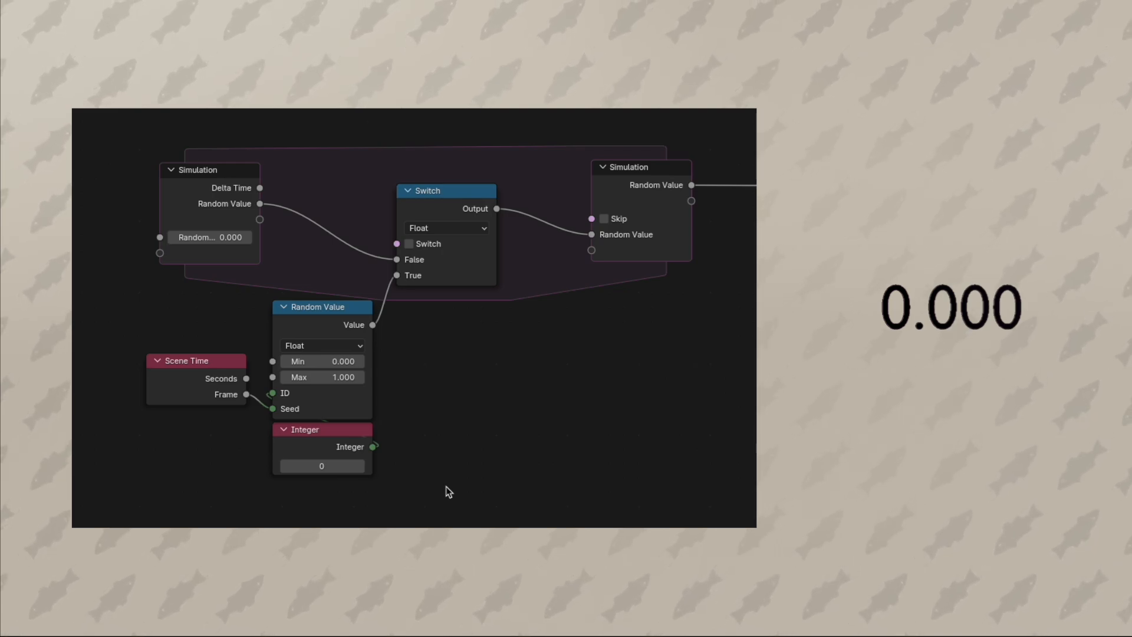
- Toggle the Float Switch condition on and off repeatedly, watching the output update
left_click(446, 190)
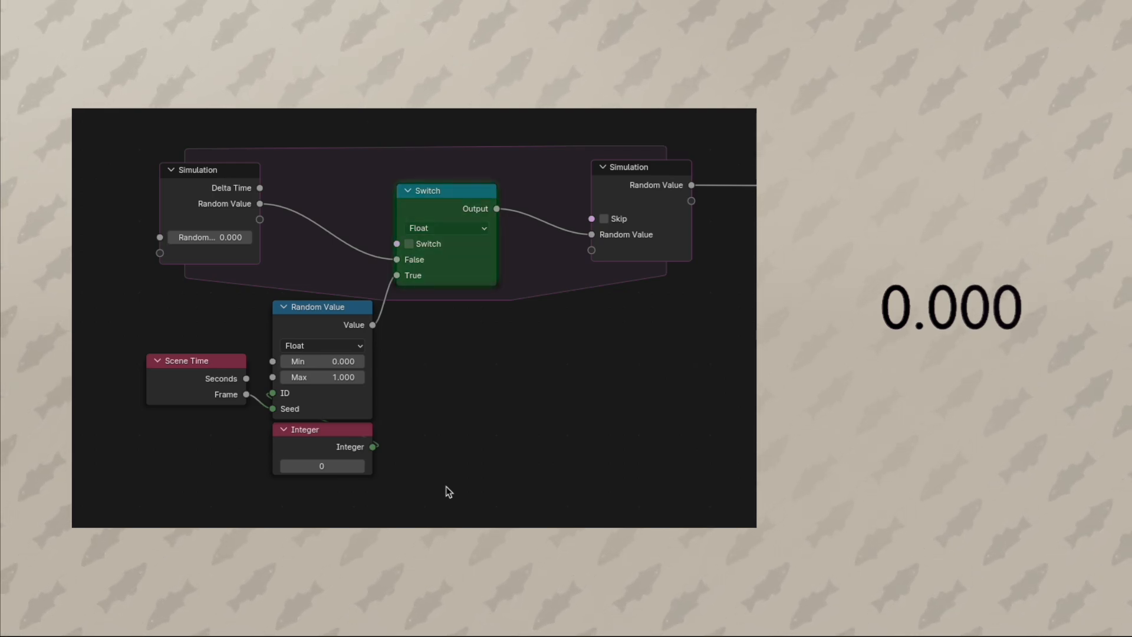
left_click(409, 244)
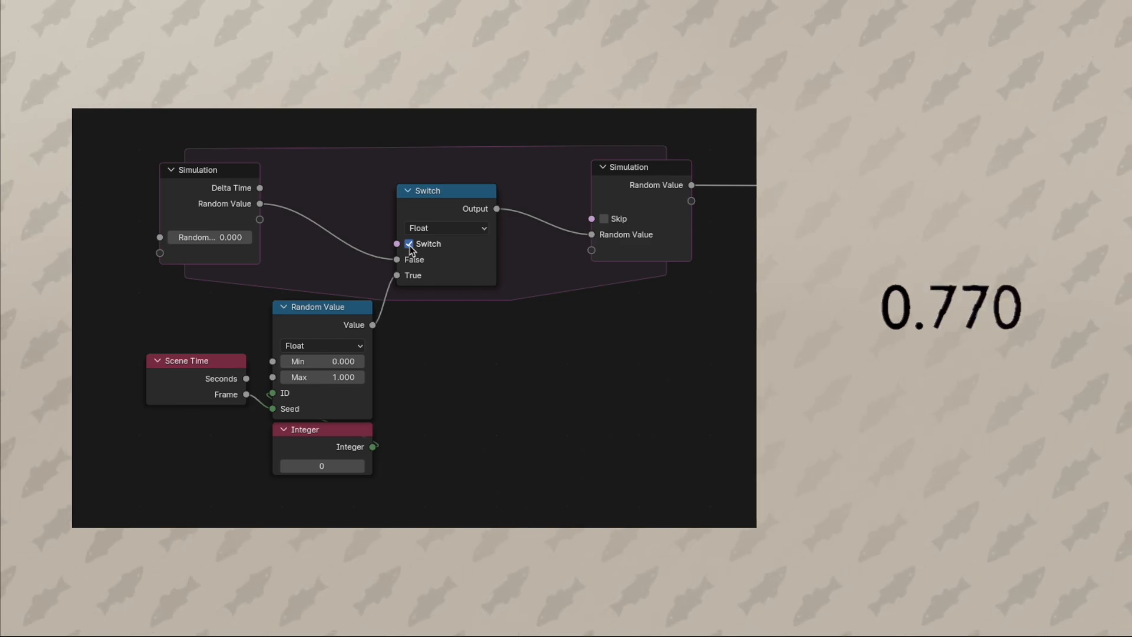
left_click(408, 243)
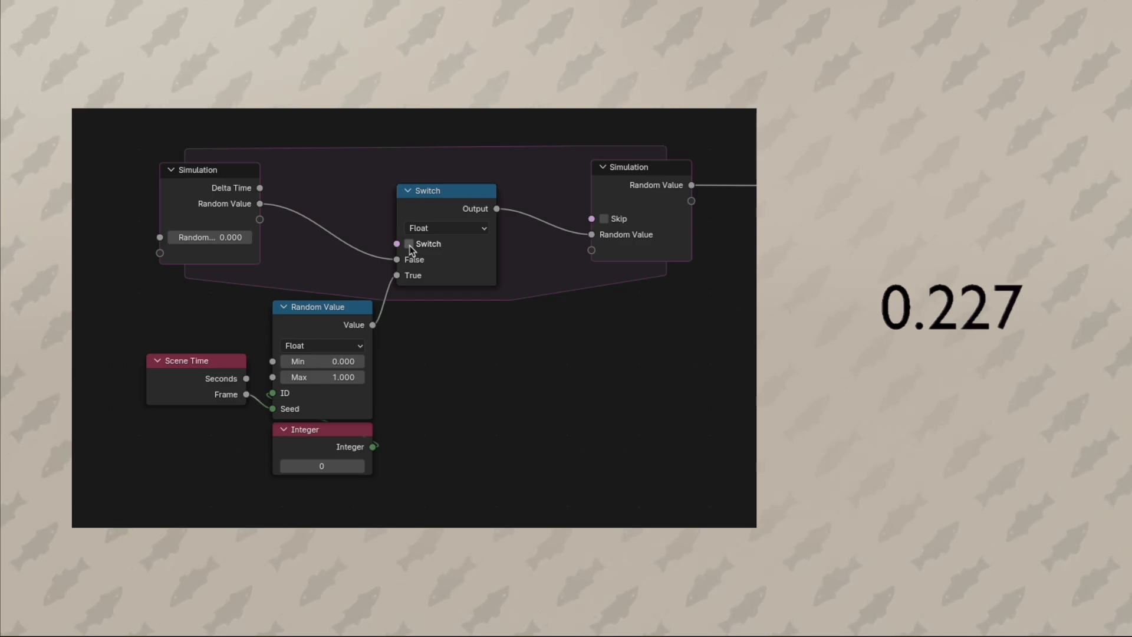
left_click(409, 243)
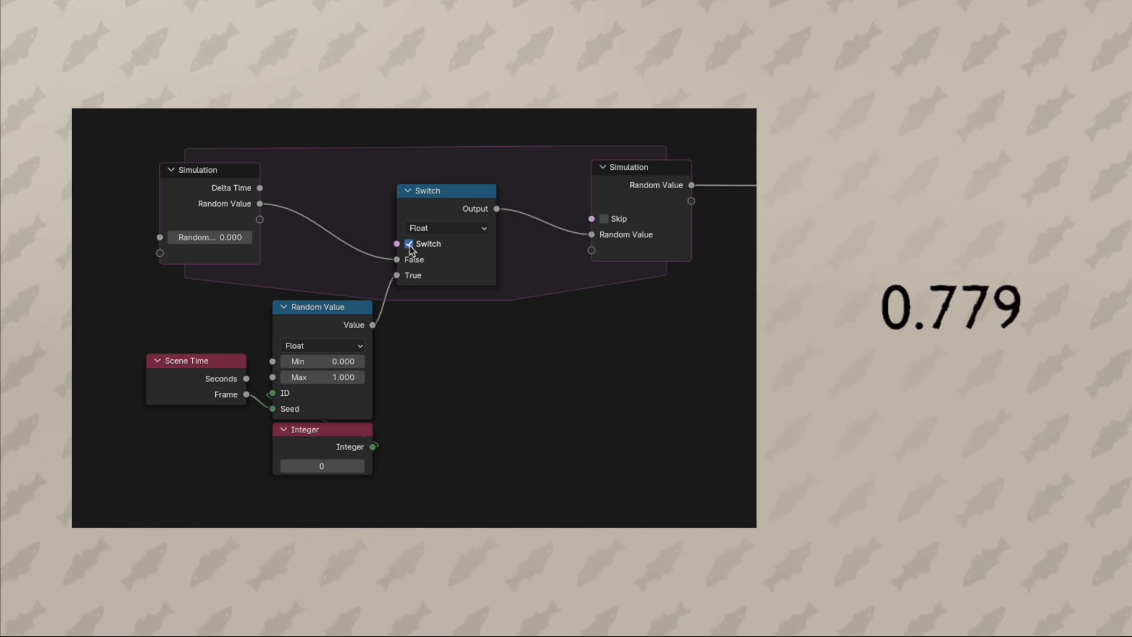
left_click(408, 243)
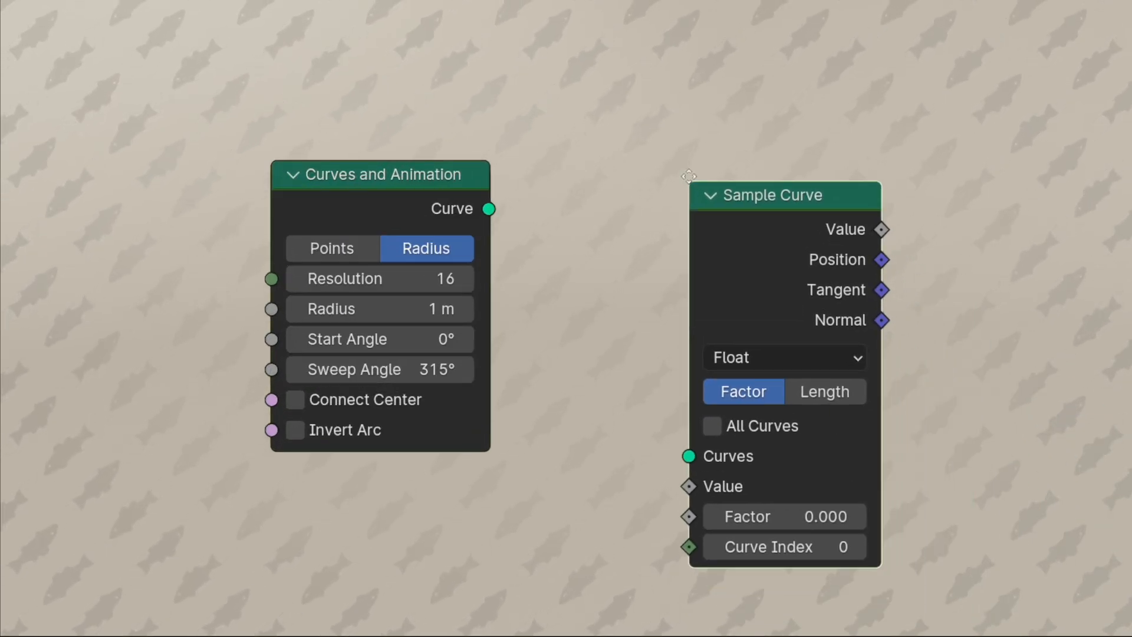
- Show the Arc node in Radius mode with a 315° sweep beside Sample Curve
left_click_drag(489, 208, 647, 399)
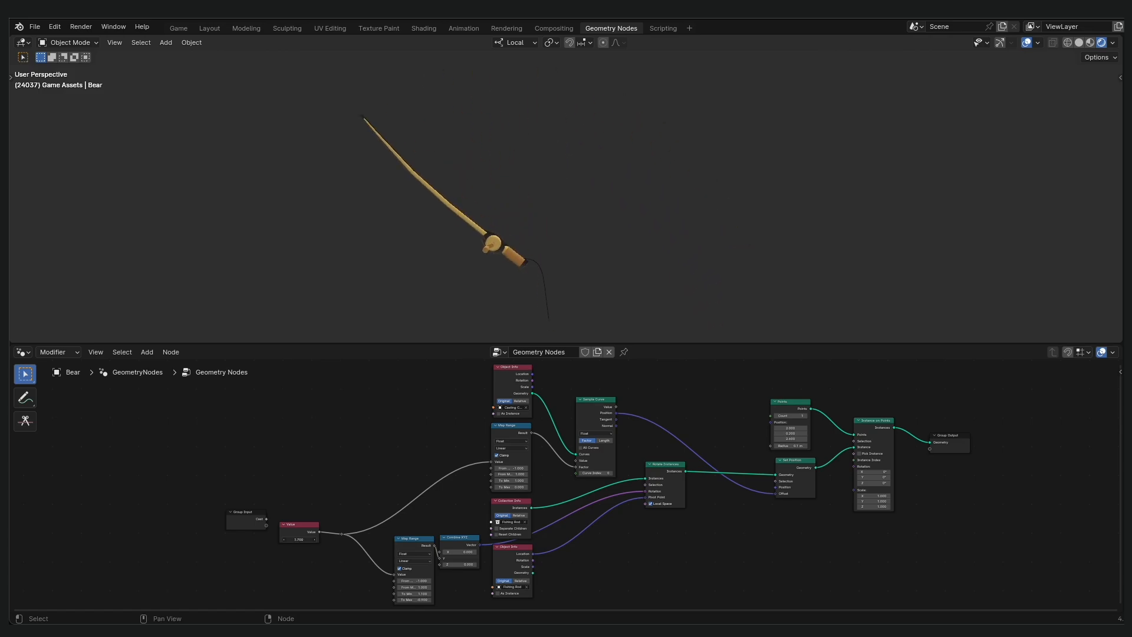
- Enter 1.000 in the Value node driving the rod's Map Range and Sample Curve
type("1.000")
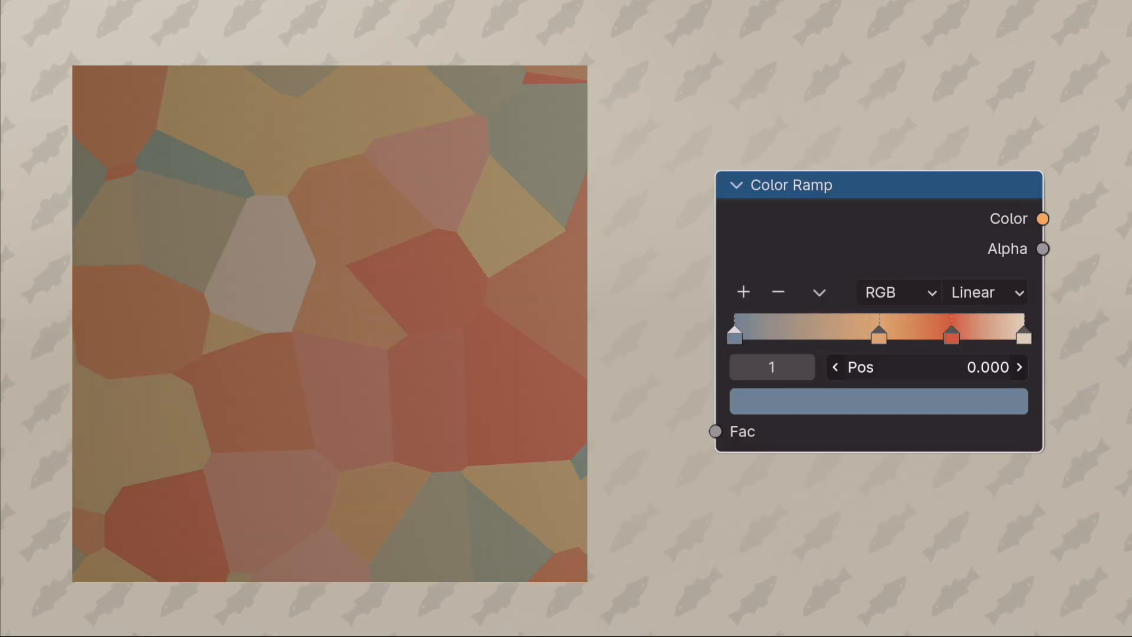
- Reposition a stop in the grey-blue, orange, red and cream Color Ramp gradient
left_click_drag(734, 334, 814, 333)
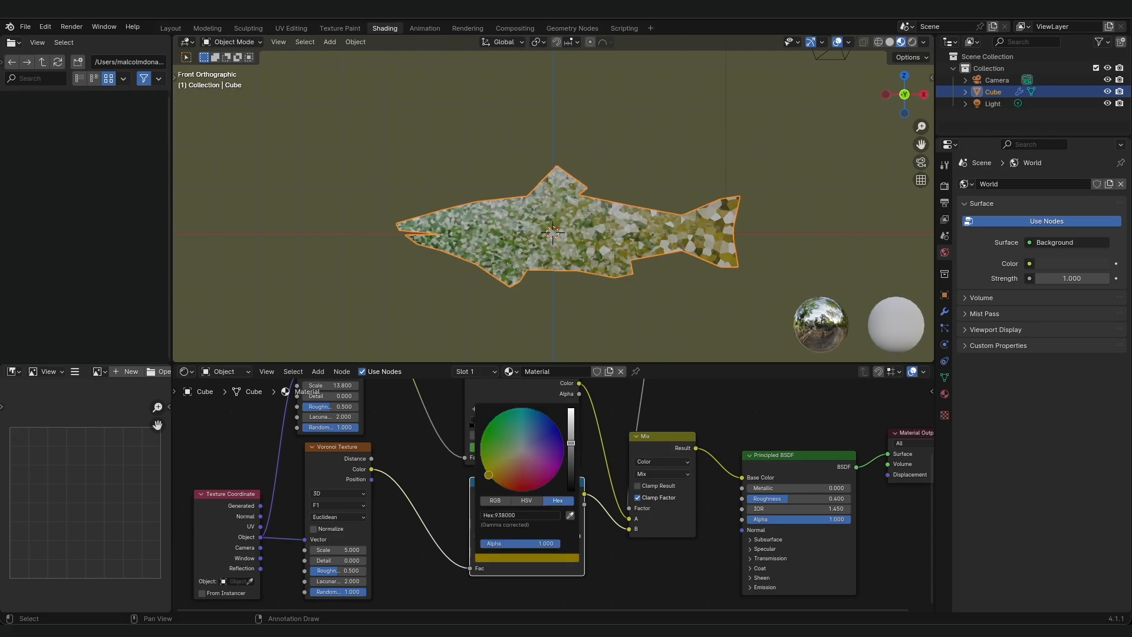
- Pick a new green or yellow colour for a Color Ramp stop
left_click(572, 28)
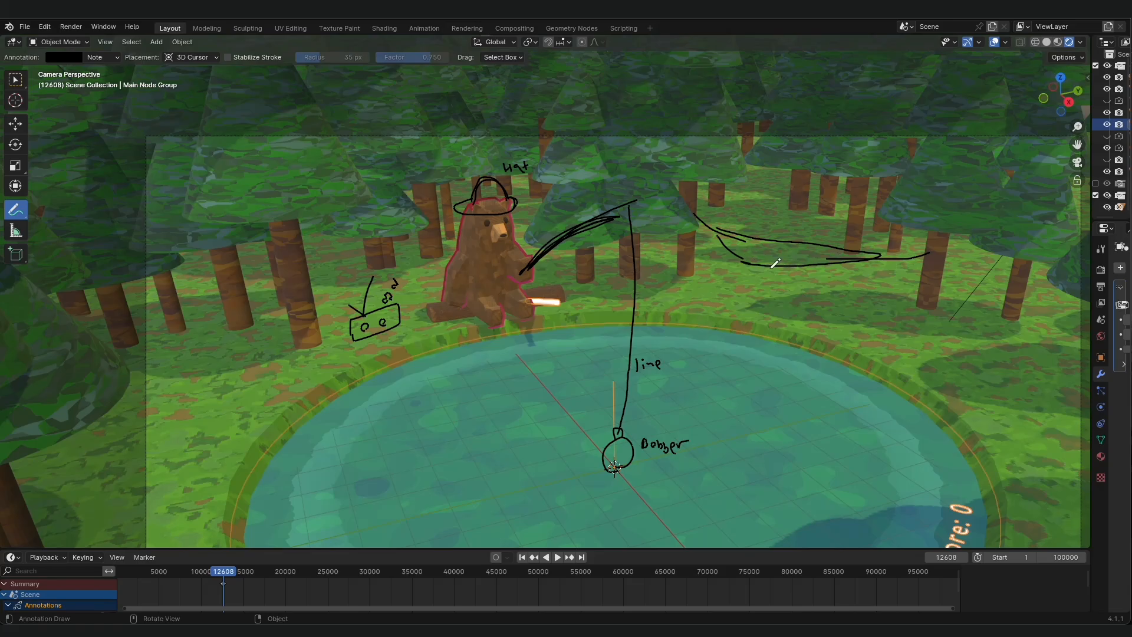
- Set the raccoon's Voronoi Scale to -0.800, then show the bobber's node network
left_click(571, 28)
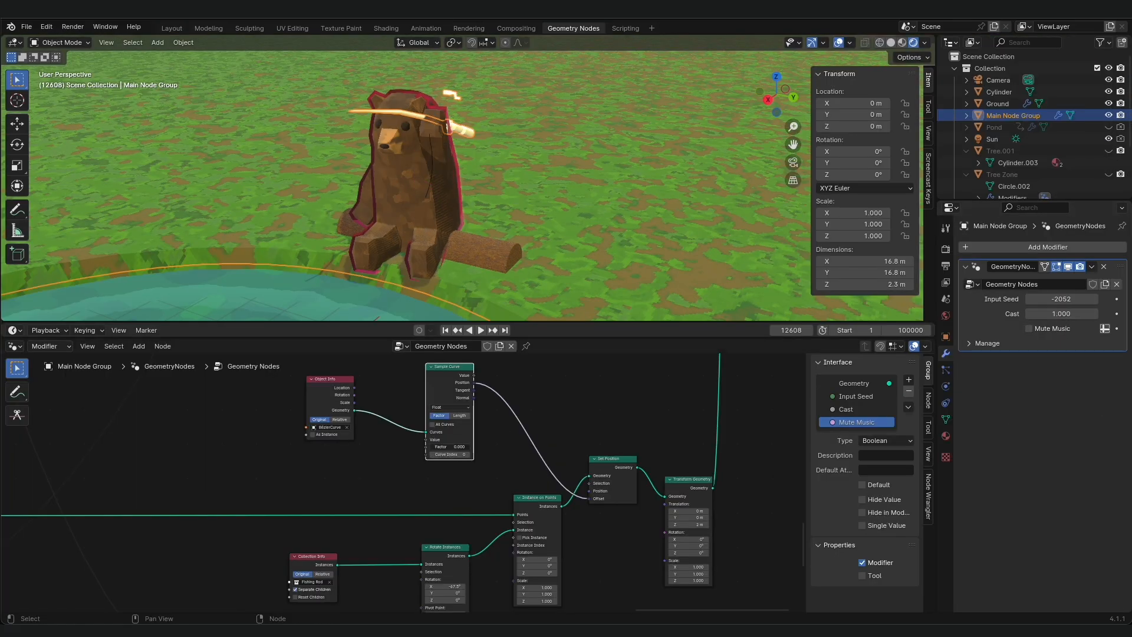
left_click(386, 28)
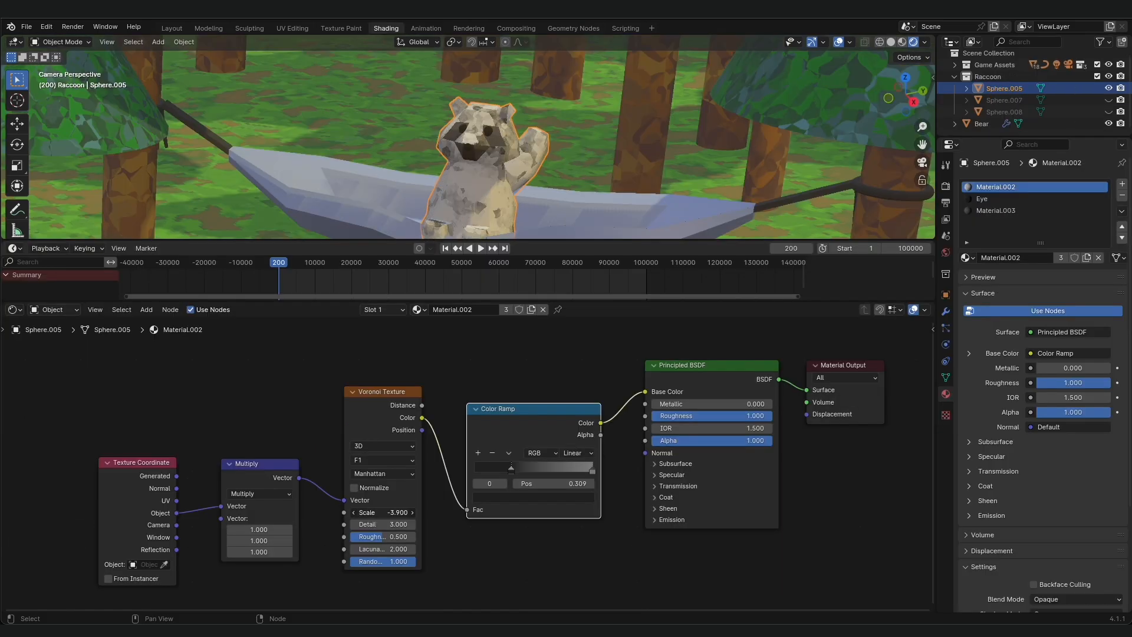
left_click_drag(383, 512, 383, 512)
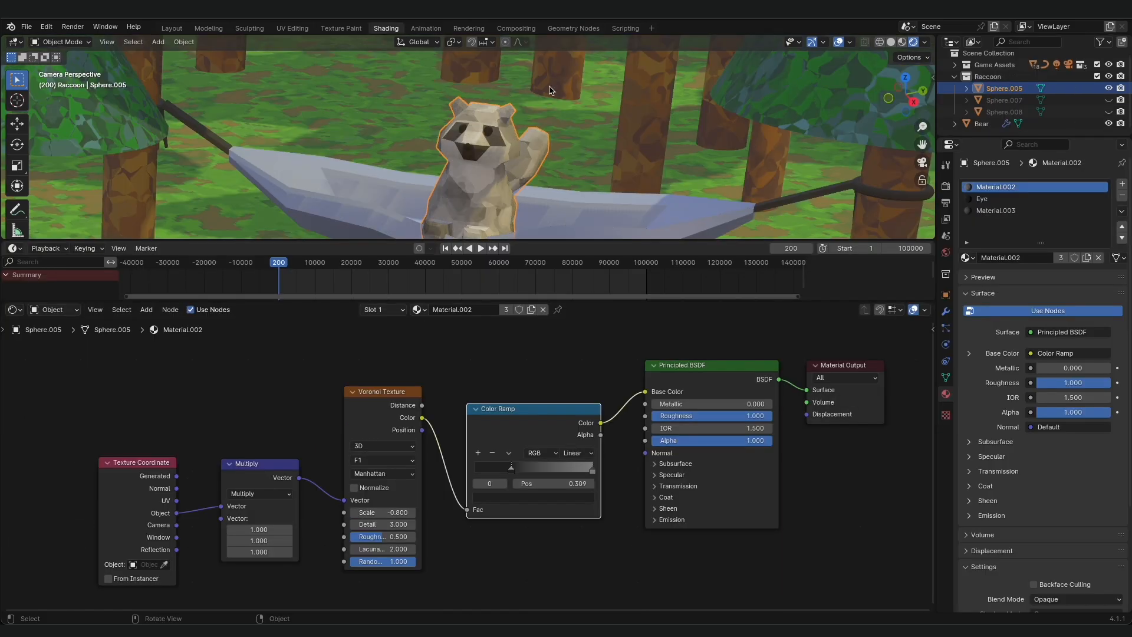
left_click(602, 28)
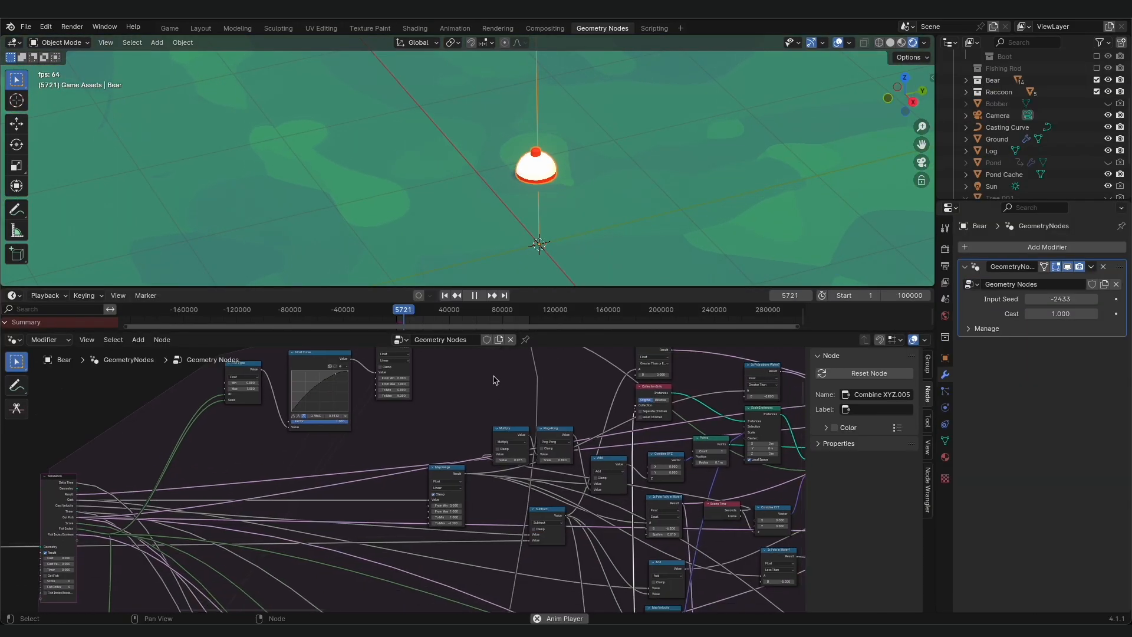